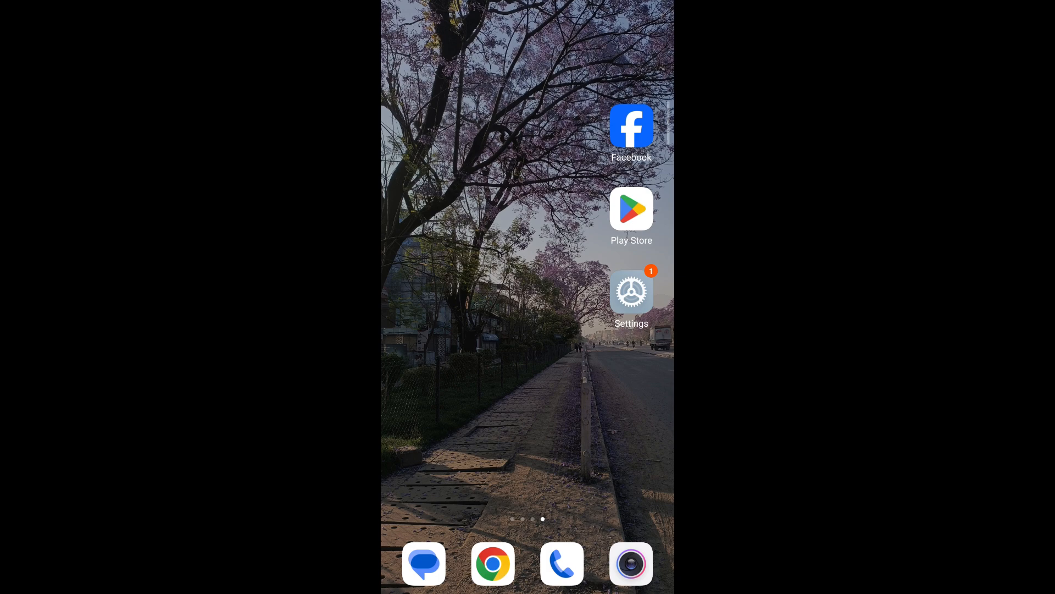
Leave Facebook for Settings and search 'fo' to find the font size option
{"action": "left_click", "coordinate": [630, 126]}
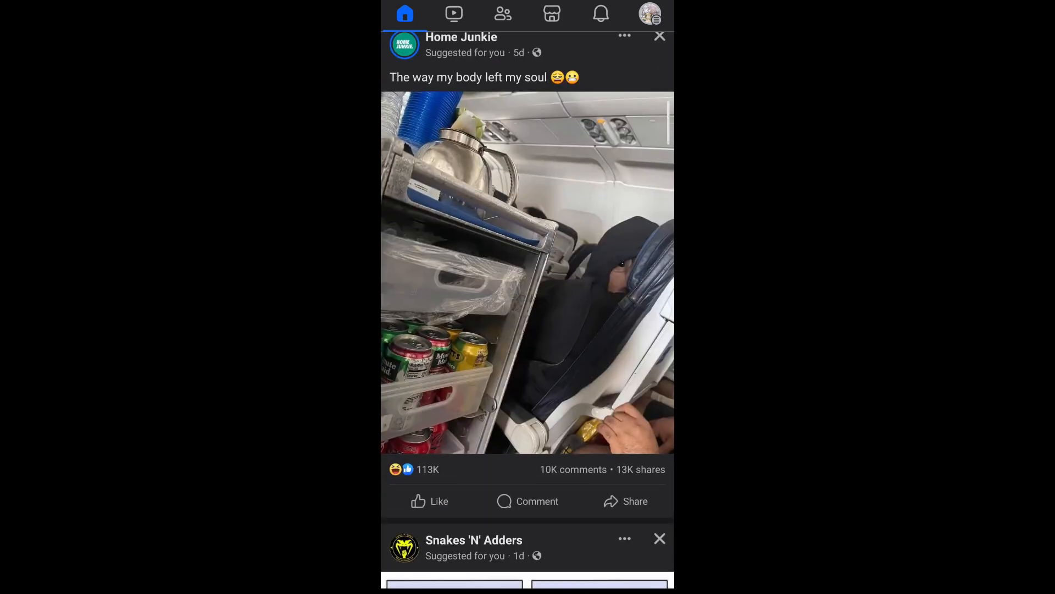
{"action": "key", "text": "home"}
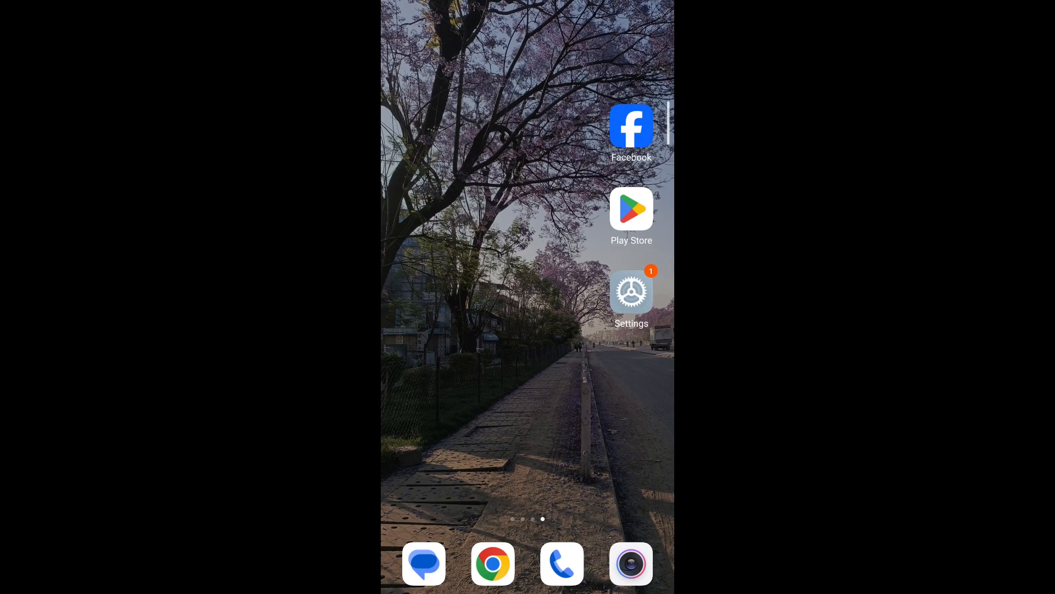
{"action": "left_click", "coordinate": [631, 292]}
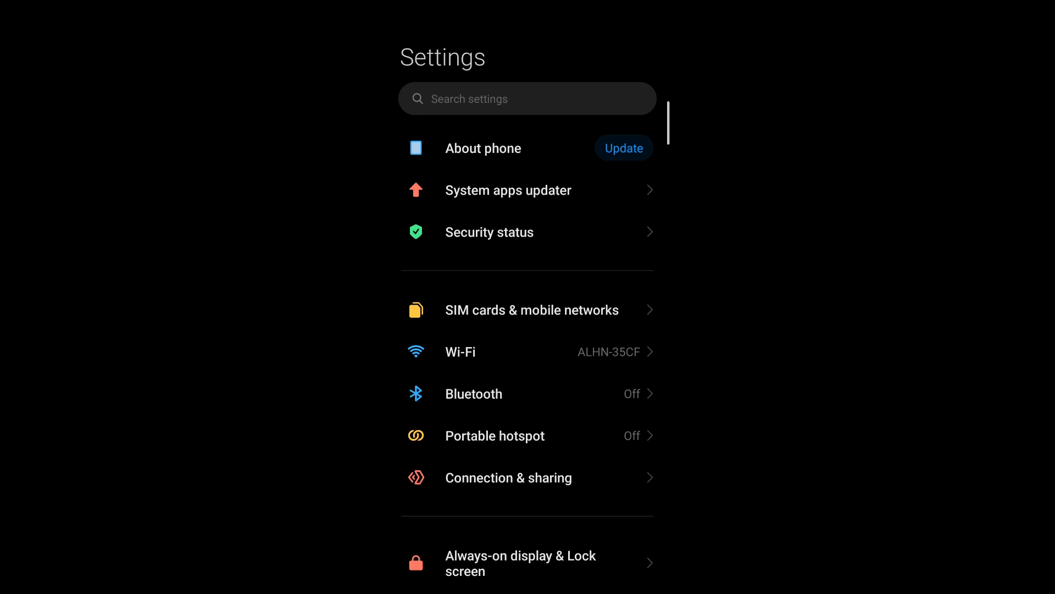
{"action": "type", "text": "fo"}
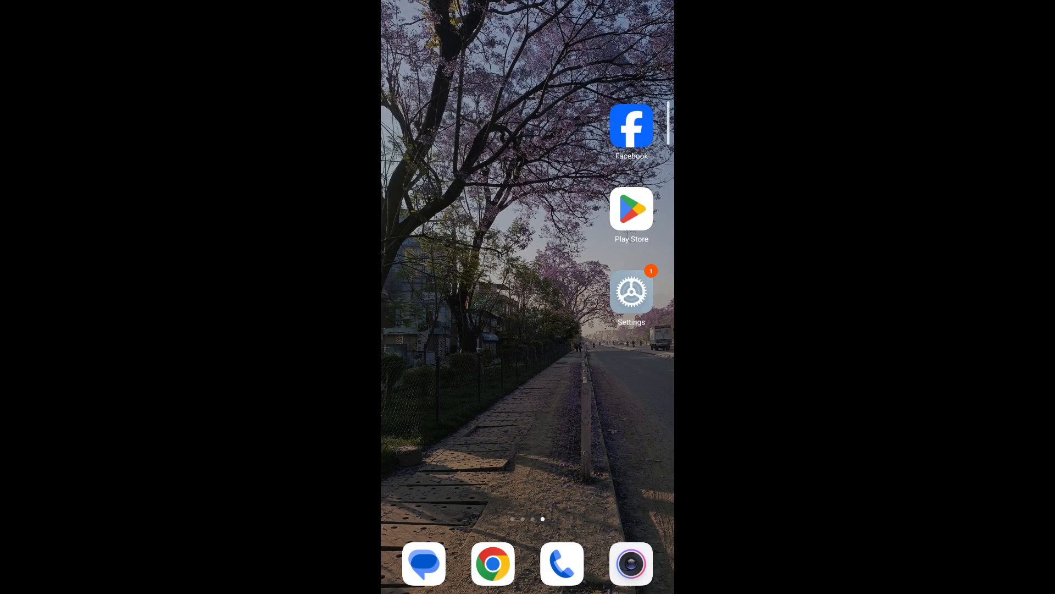
Reopen Facebook and scroll the news feed, now shown in larger text
{"action": "left_click", "coordinate": [631, 125]}
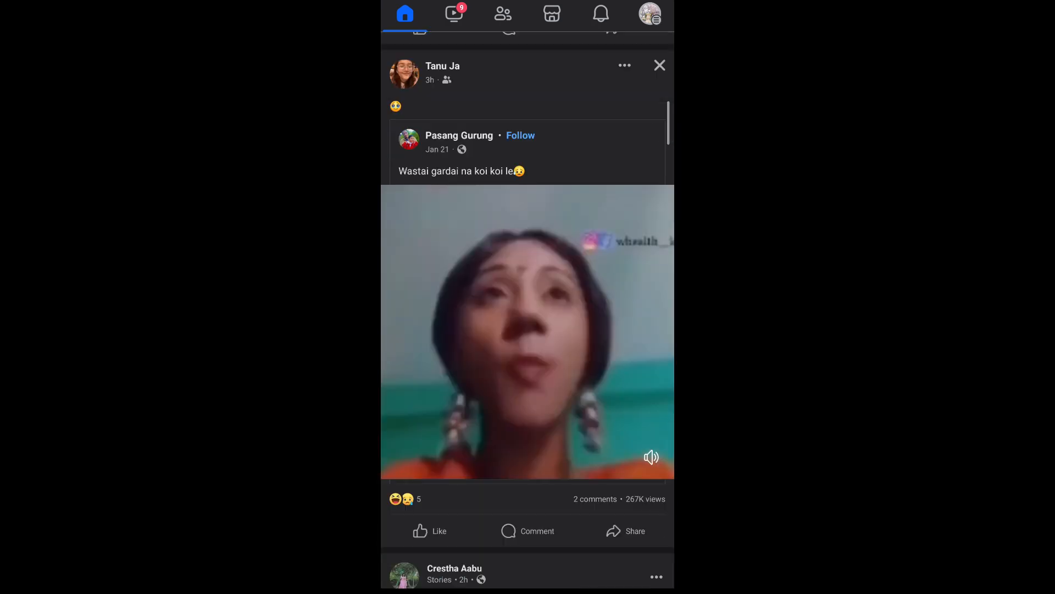
{"action": "scroll", "scroll_direction": "down", "scroll_amount": 3}
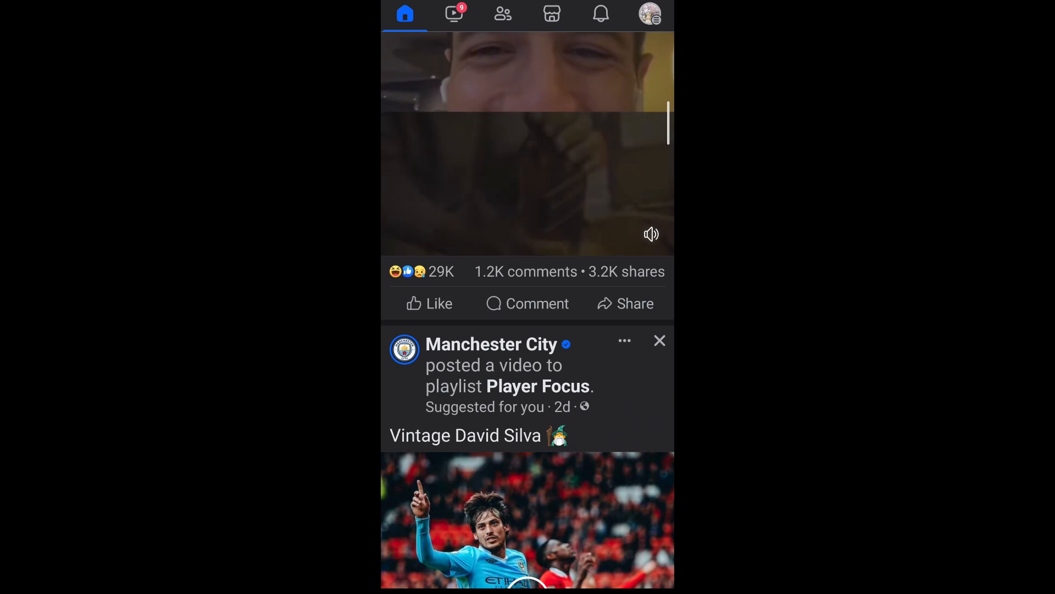
{"action": "scroll", "scroll_direction": "down", "scroll_amount": 3}
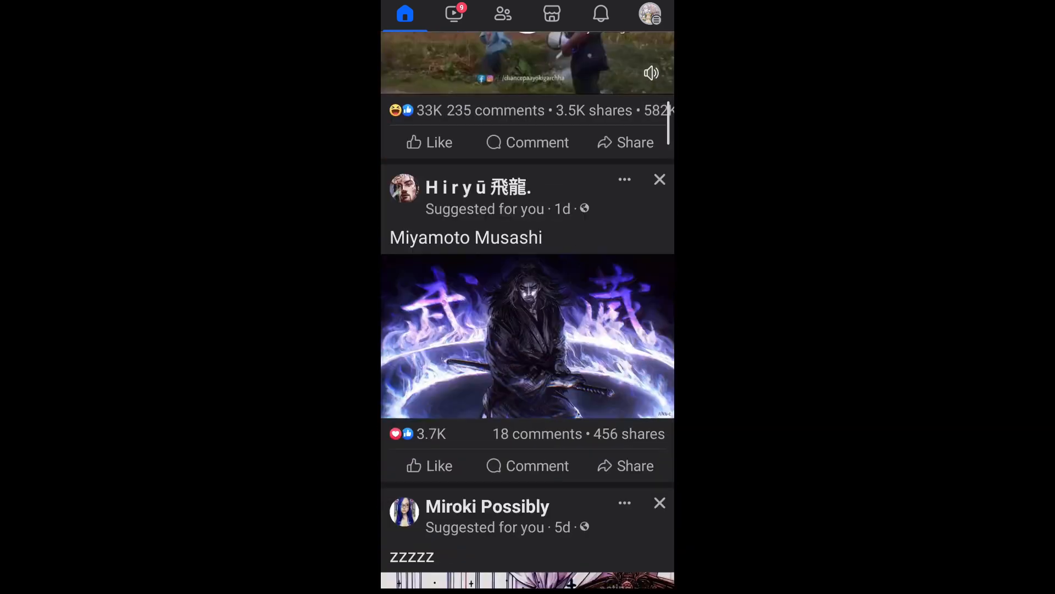